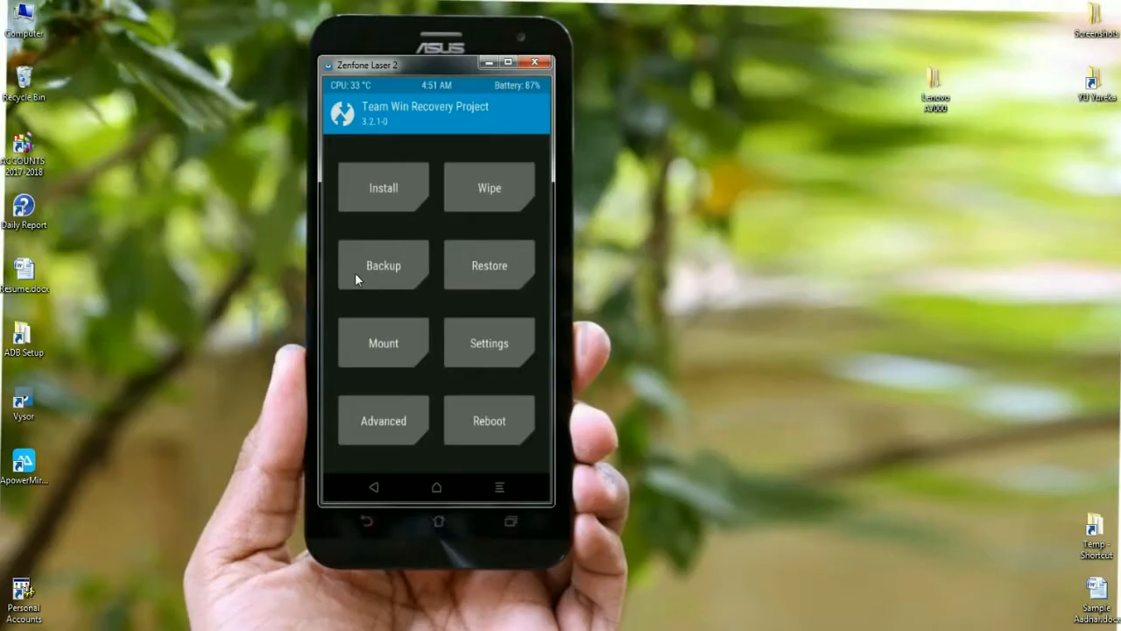
Back up Boot, Recovery, System, Data and Modem to the microSD card.
click(383, 264)
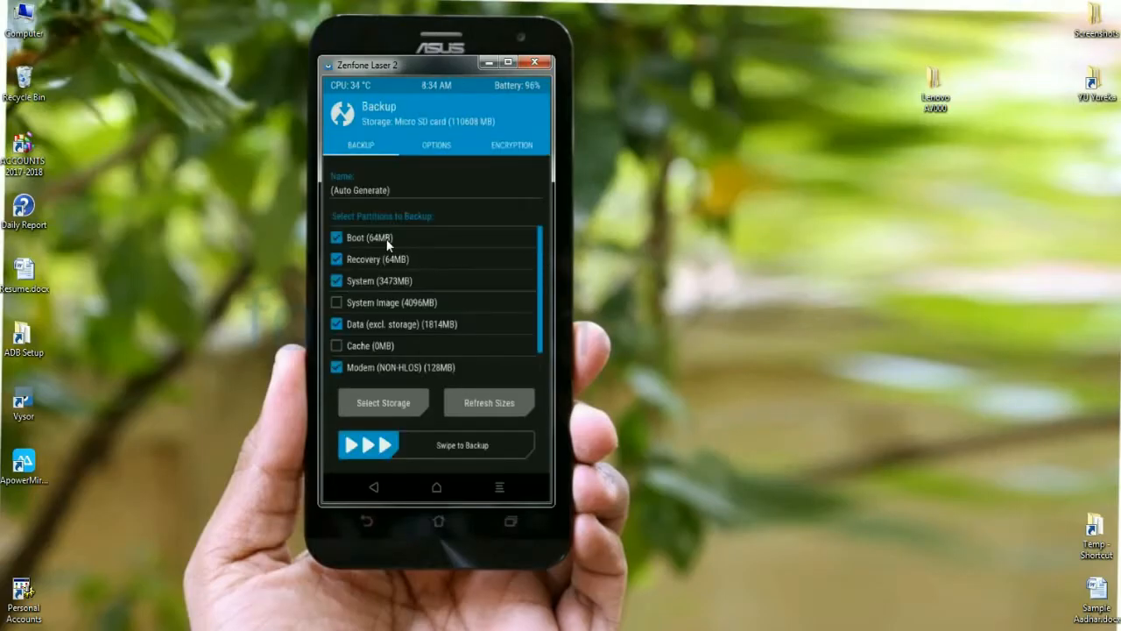
mouse_move(400, 331)
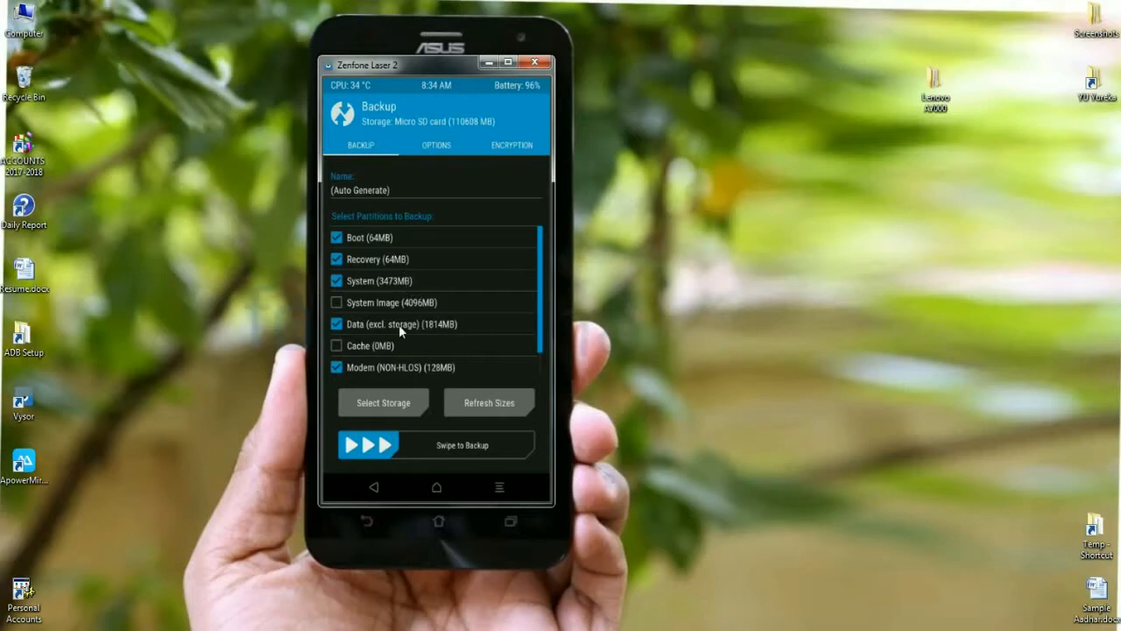
mouse_move(400, 383)
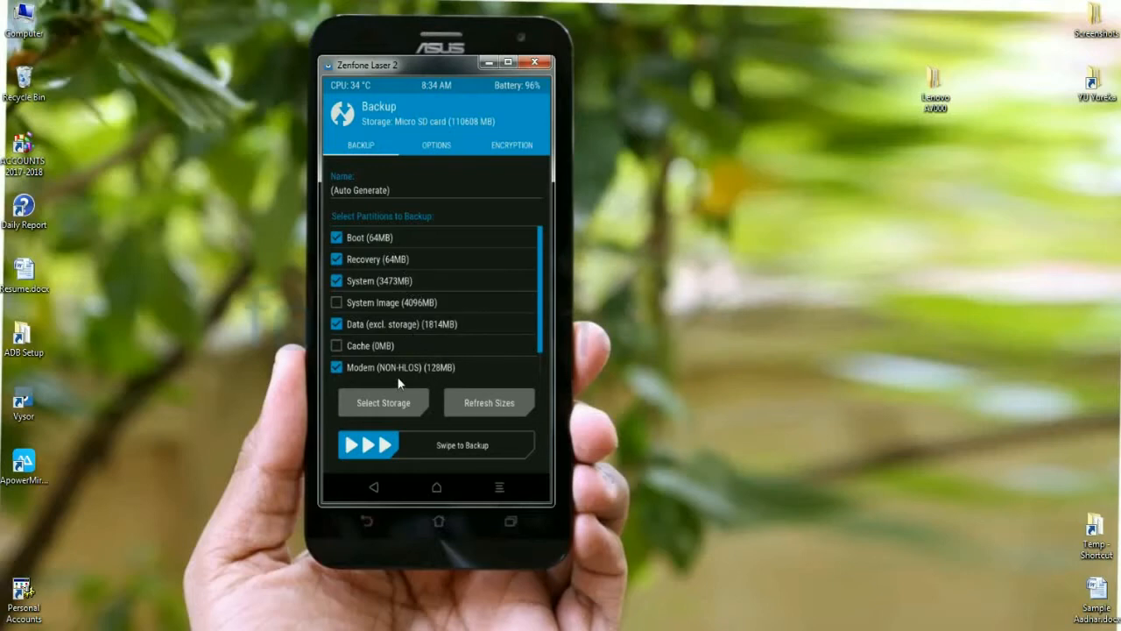
mouse_move(546, 456)
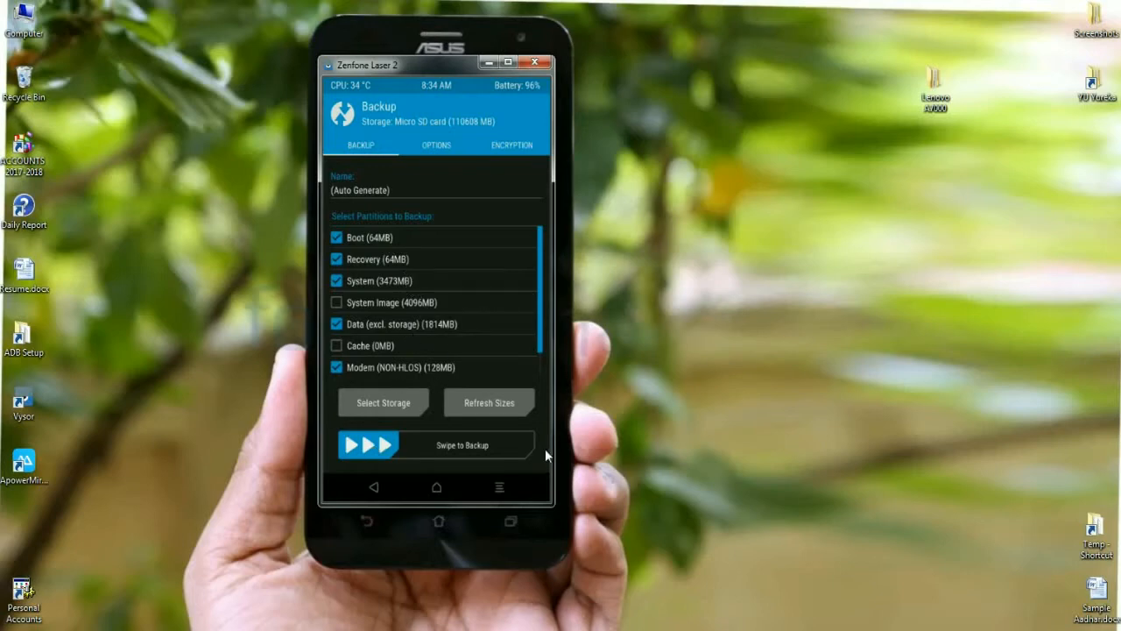
mouse_move(524, 460)
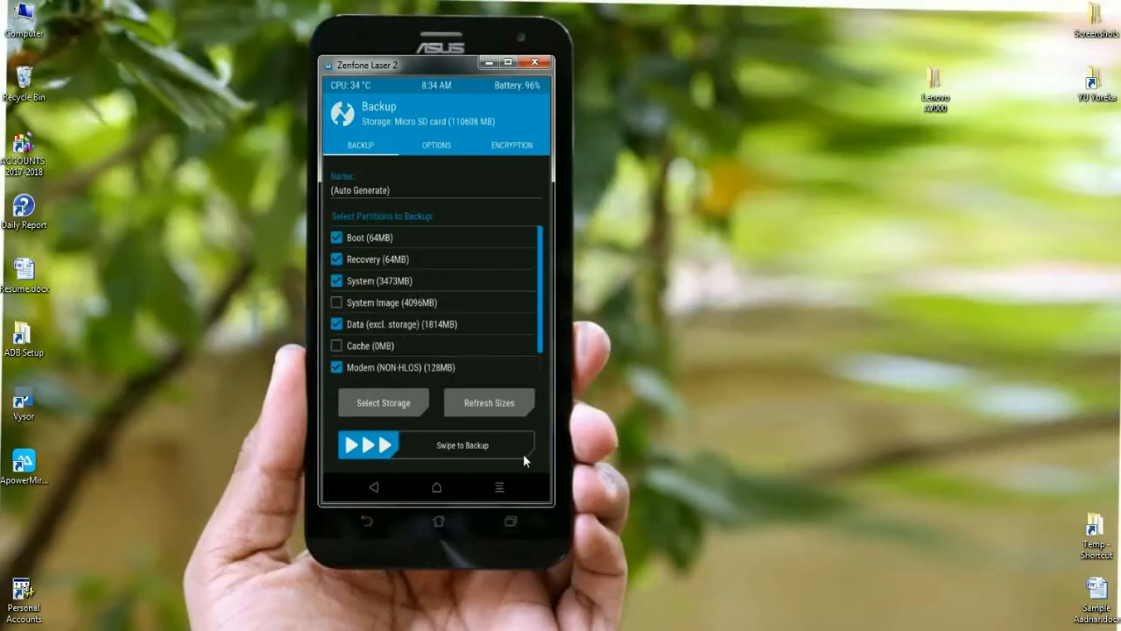
drag(368, 444, 473, 444)
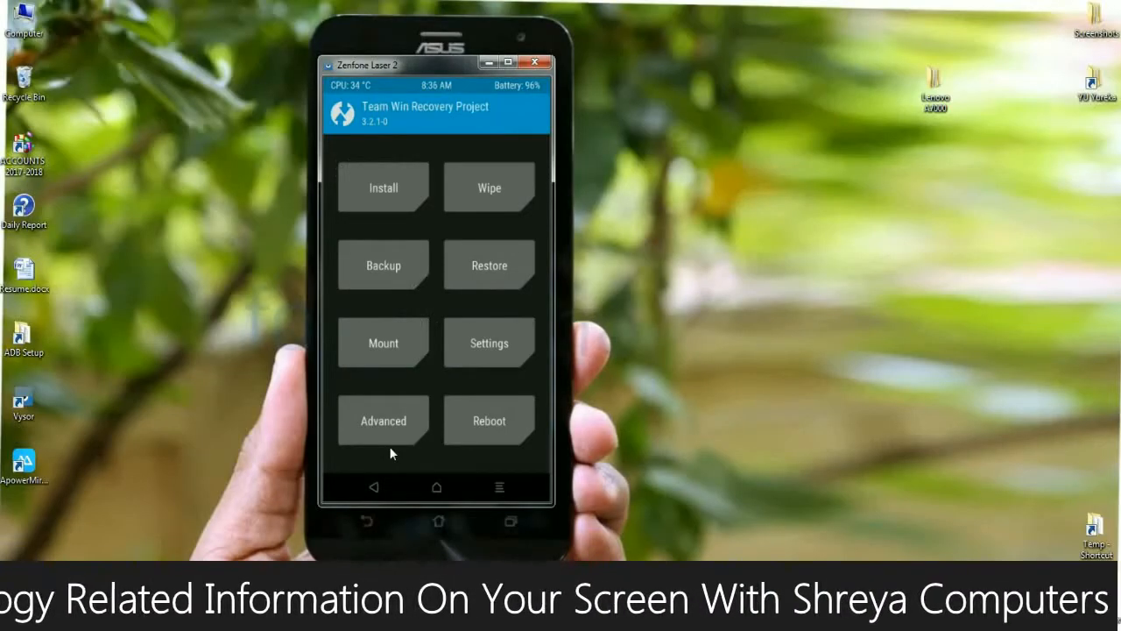
Advanced-wipe the Dalvik/ART Cache, System, Data and Cache partitions.
click(488, 186)
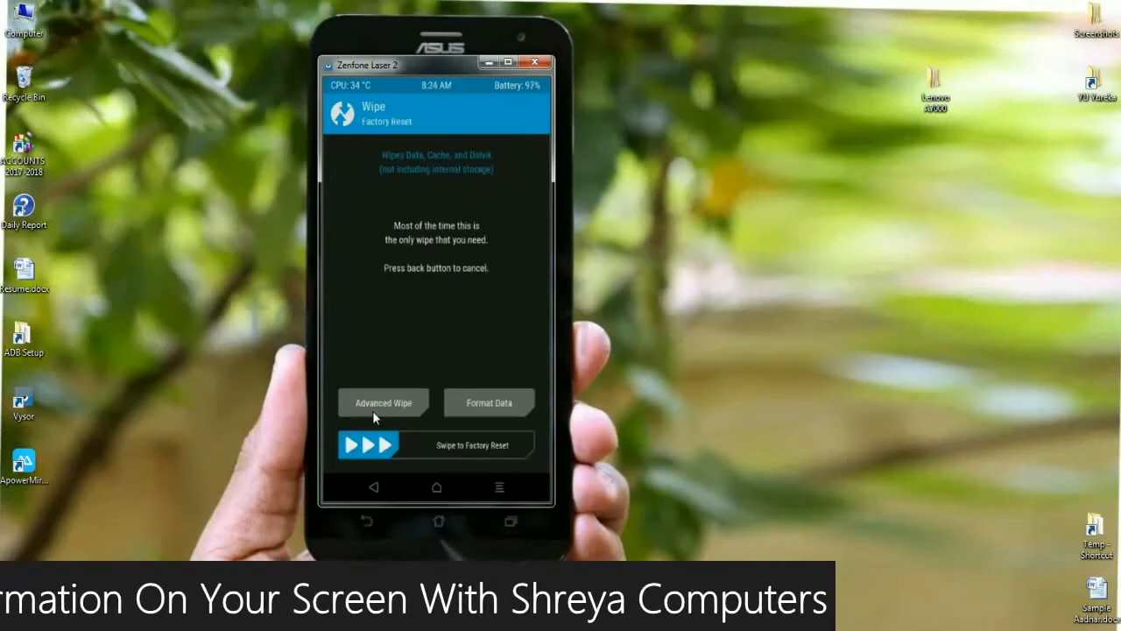
click(383, 403)
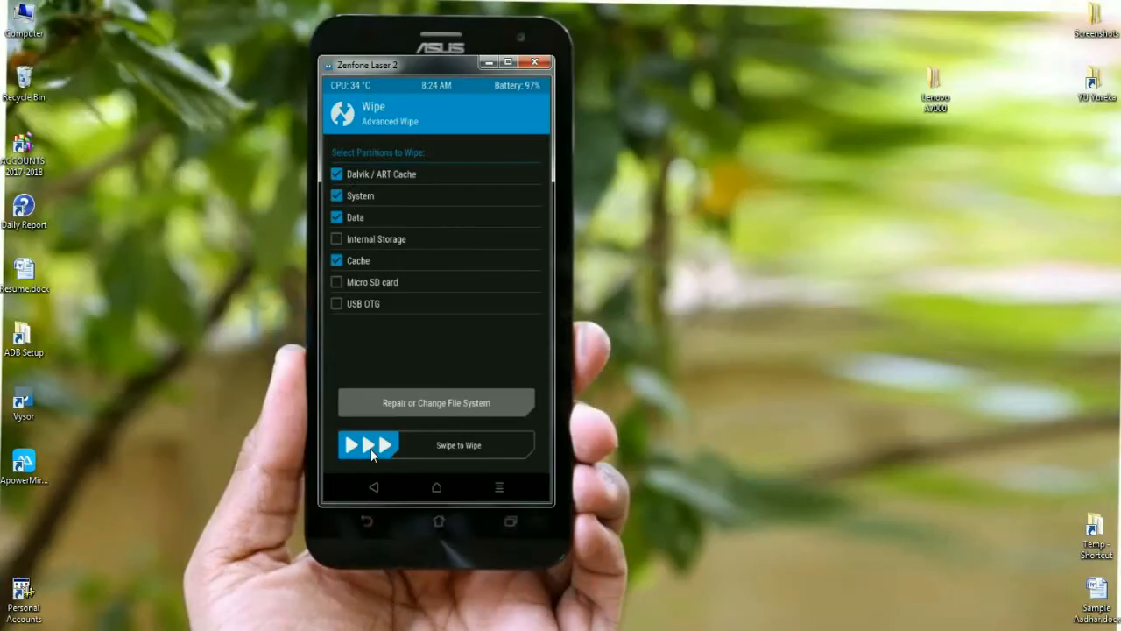
drag(367, 445, 438, 445)
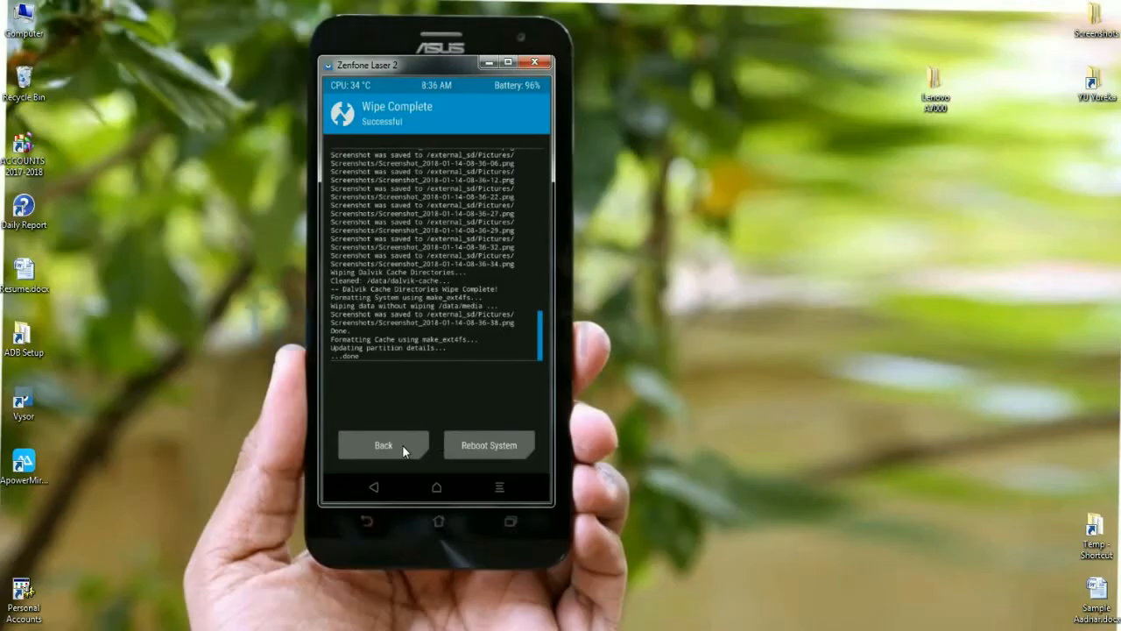
mouse_move(407, 402)
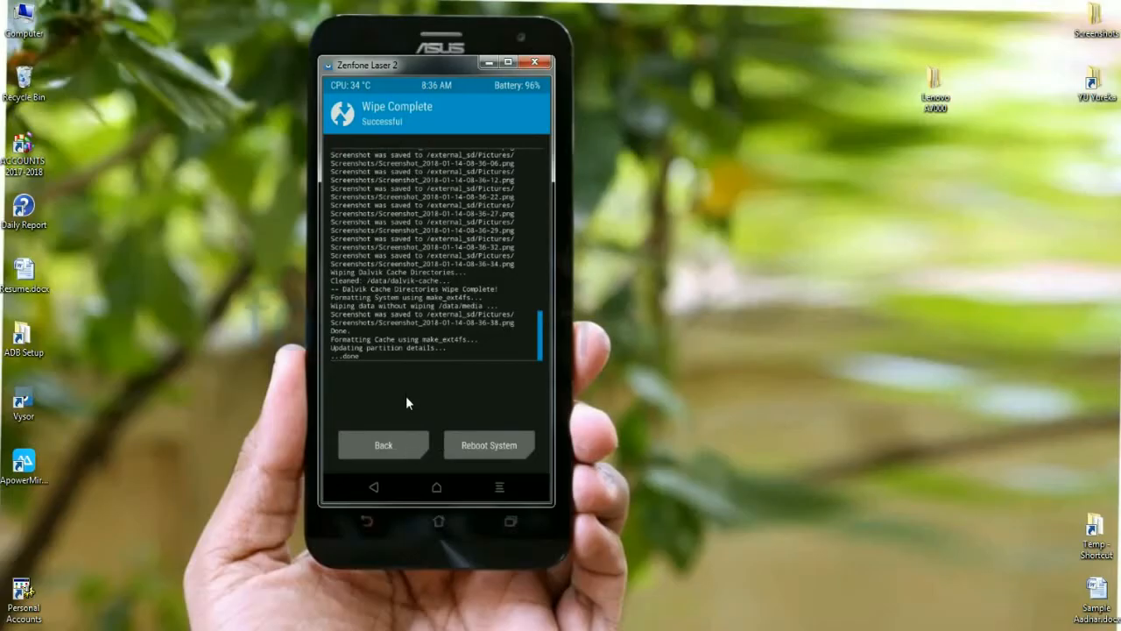
Flash the Android Oreo 8.1 Beta zip from the microSD card.
click(383, 444)
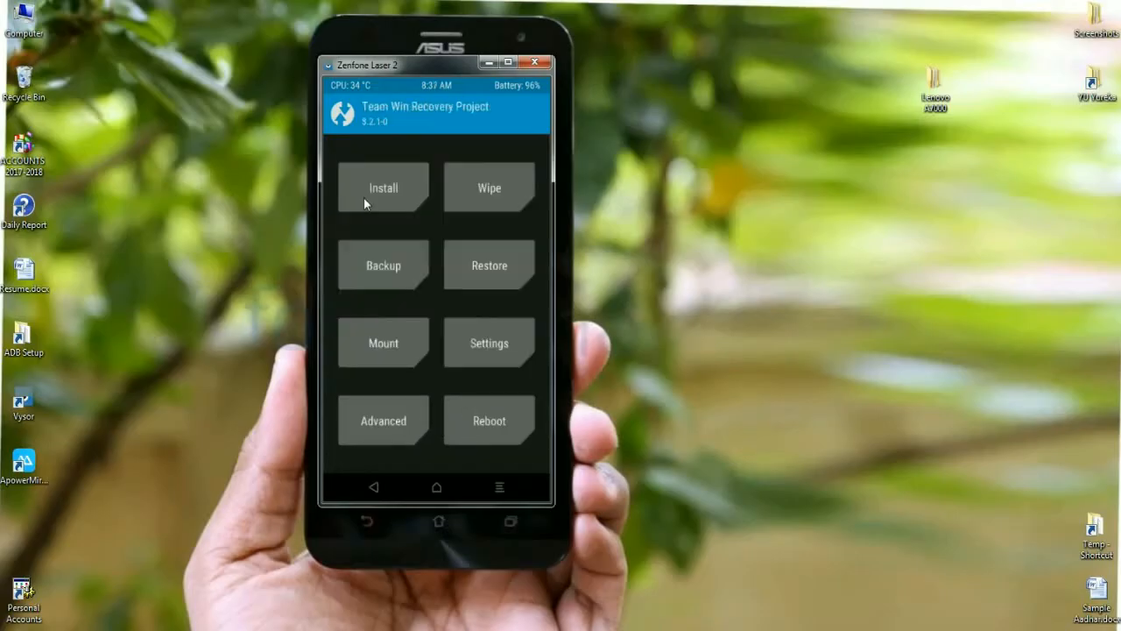
click(383, 187)
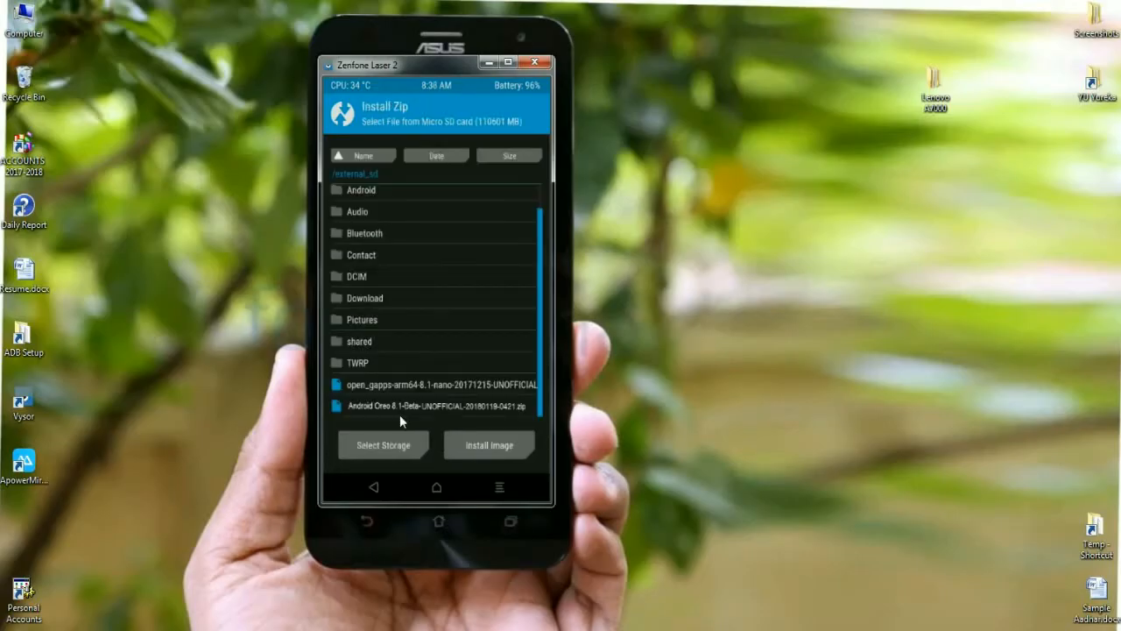
click(429, 406)
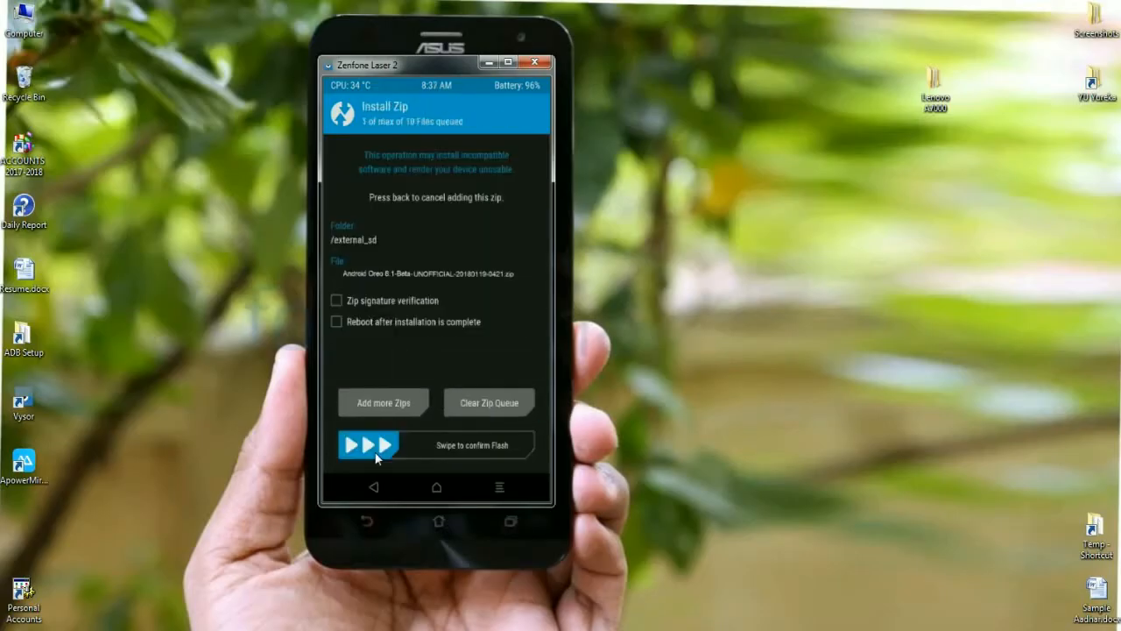
drag(368, 445, 477, 445)
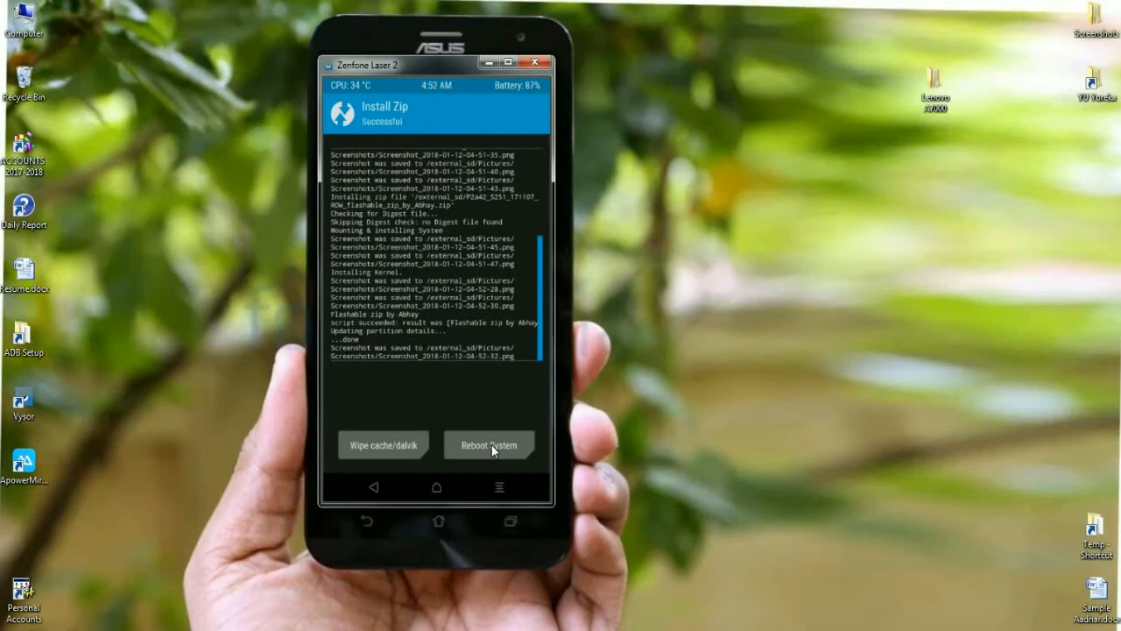
mouse_move(498, 412)
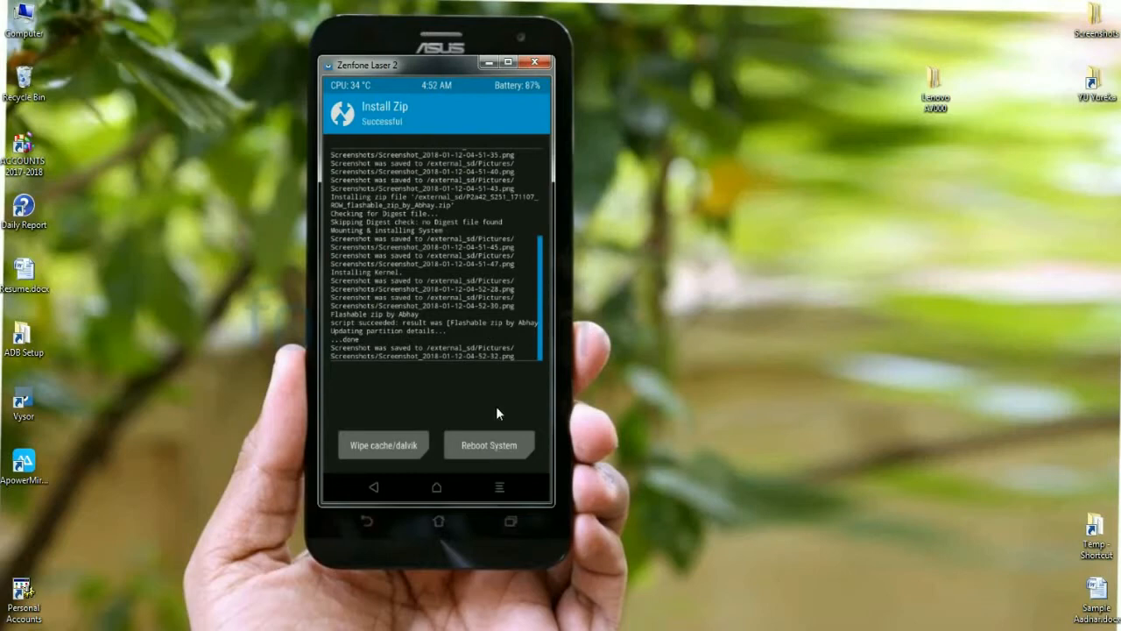
mouse_move(473, 423)
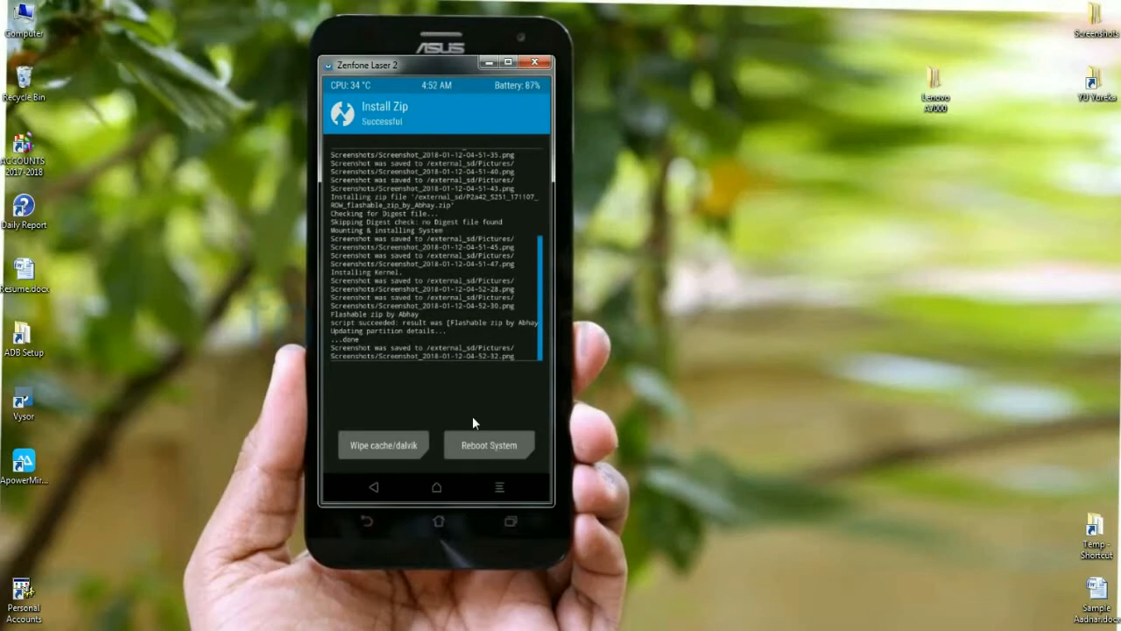
Wipe cache and Dalvik after flashing, then reboot into Android 8.1 Oreo.
click(383, 445)
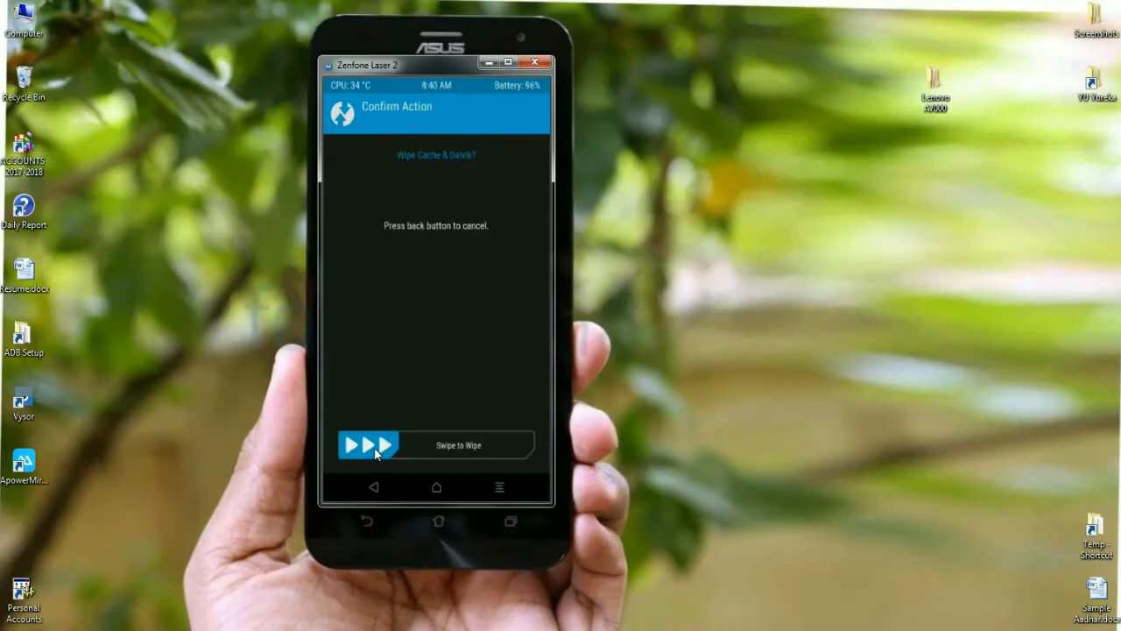
drag(368, 445, 442, 445)
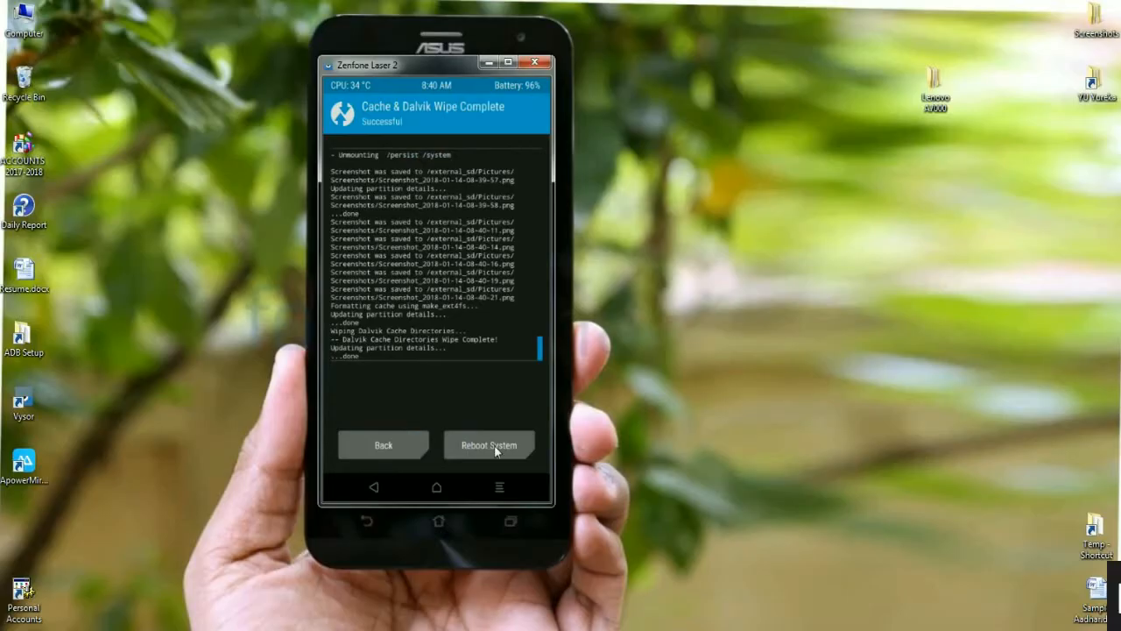
click(487, 445)
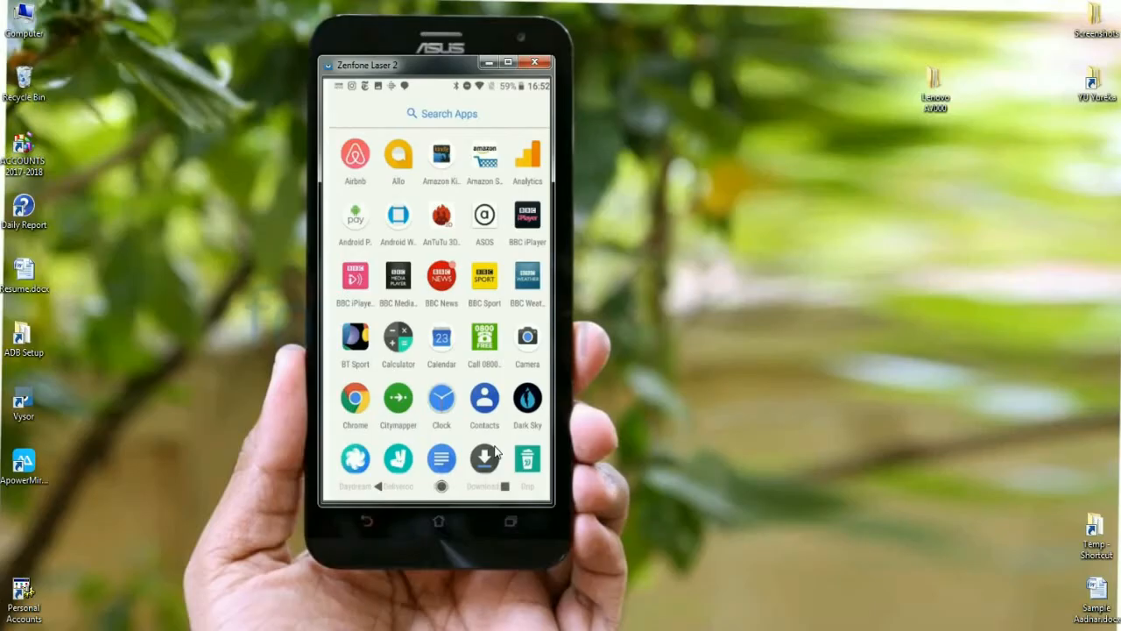
mouse_move(716, 313)
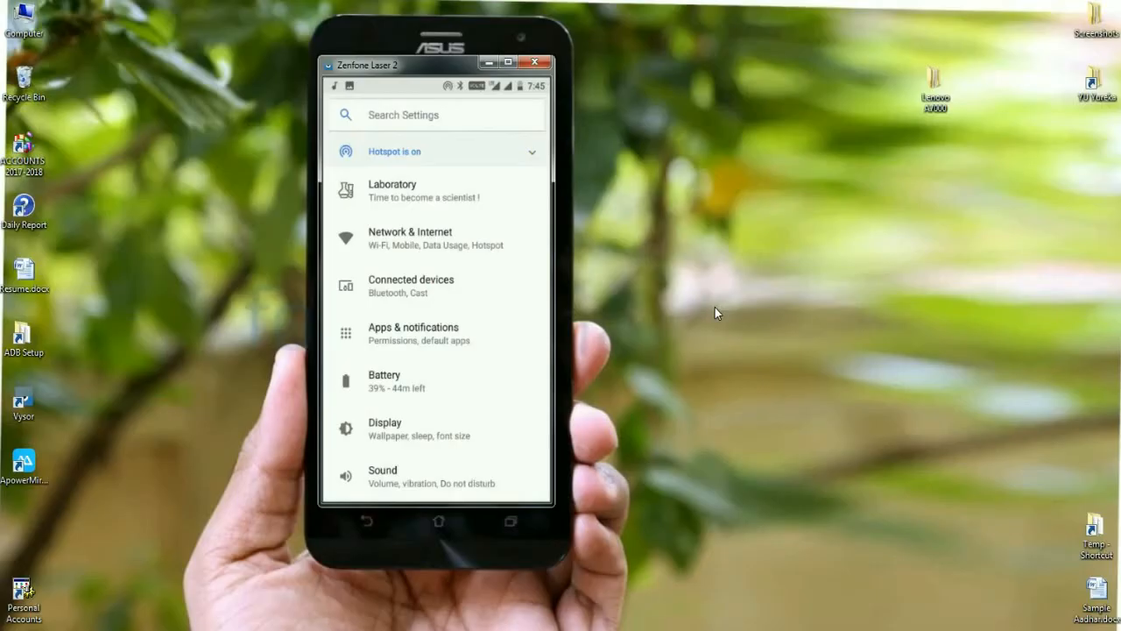
click(410, 239)
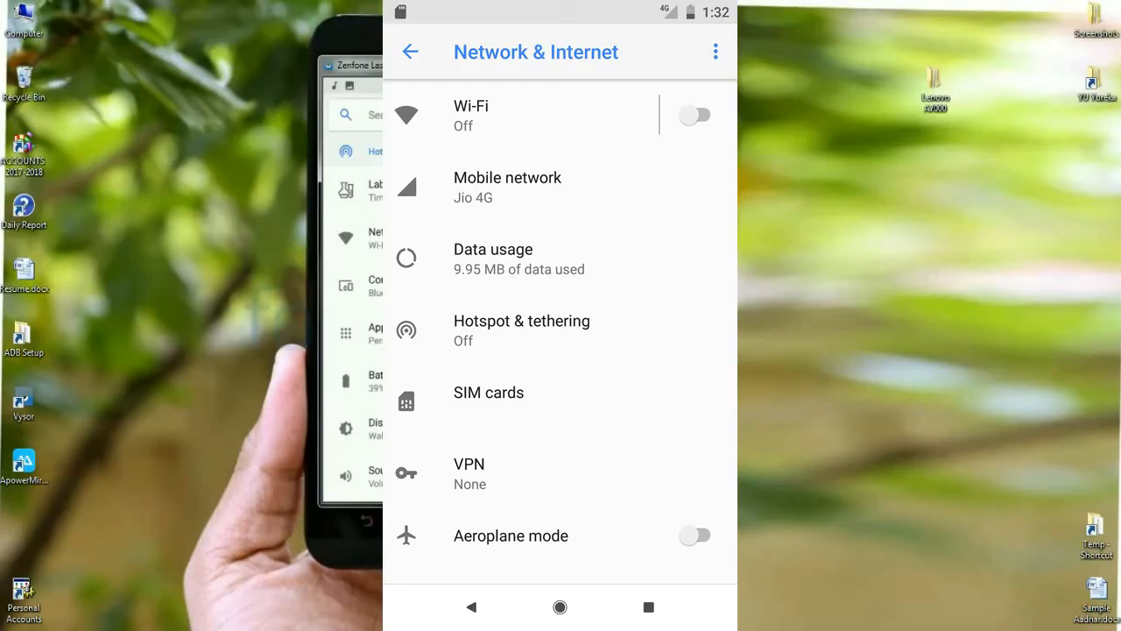
click(409, 52)
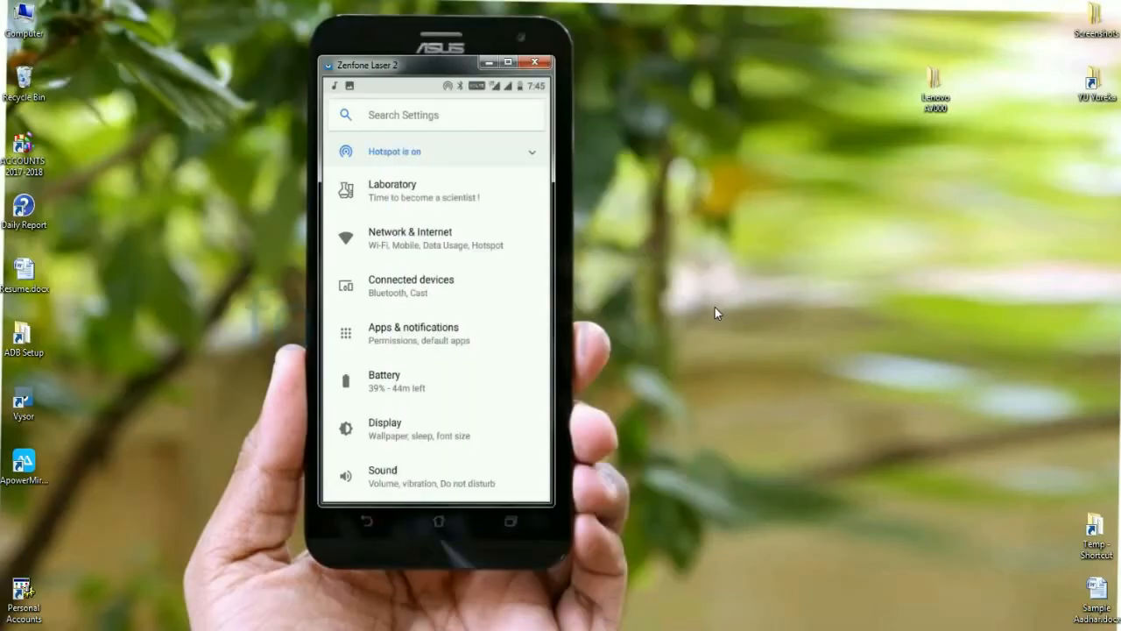
click(411, 285)
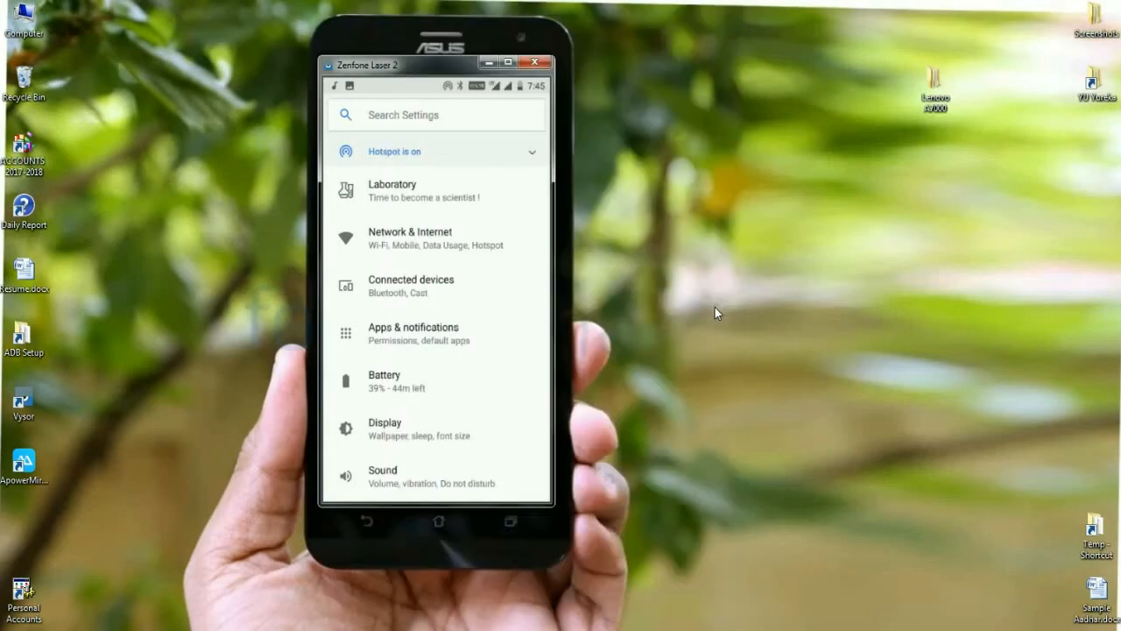
click(384, 428)
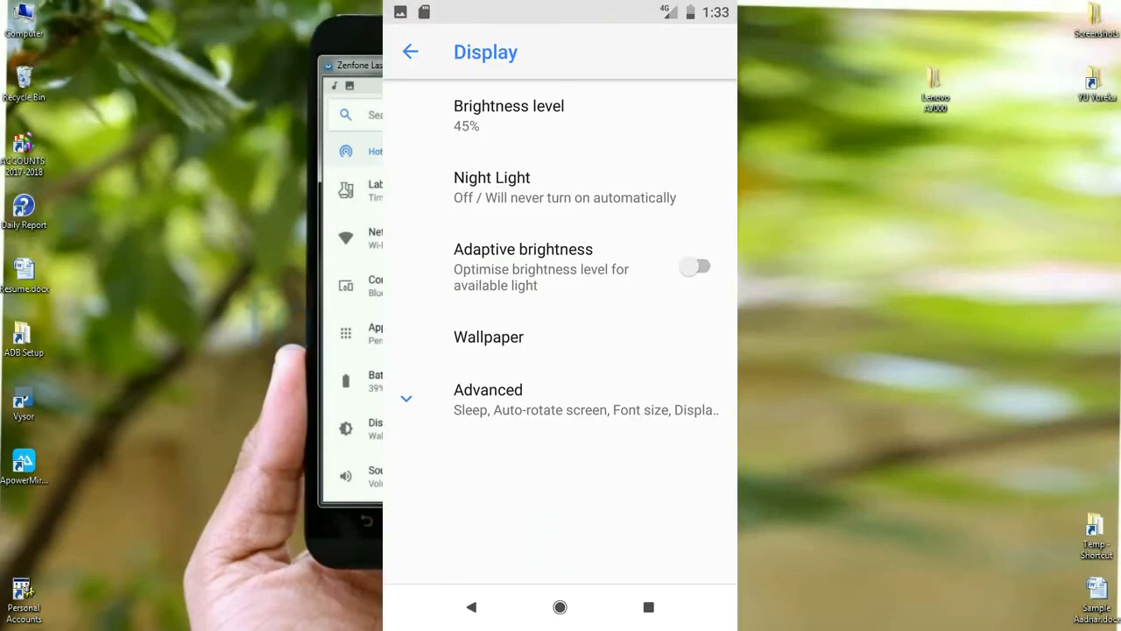
click(409, 51)
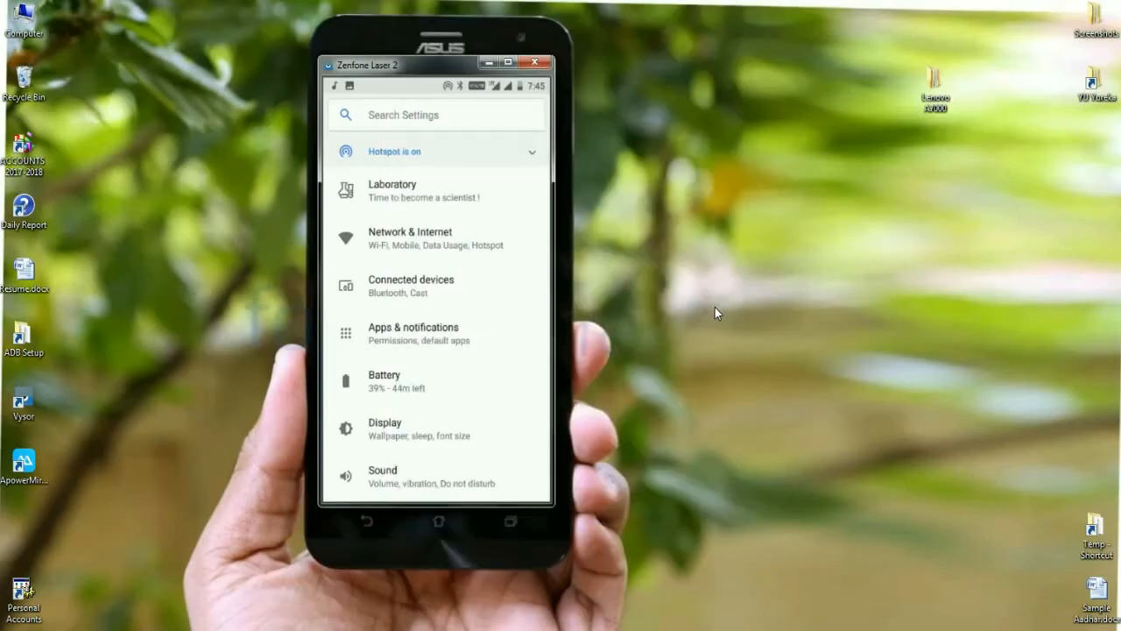